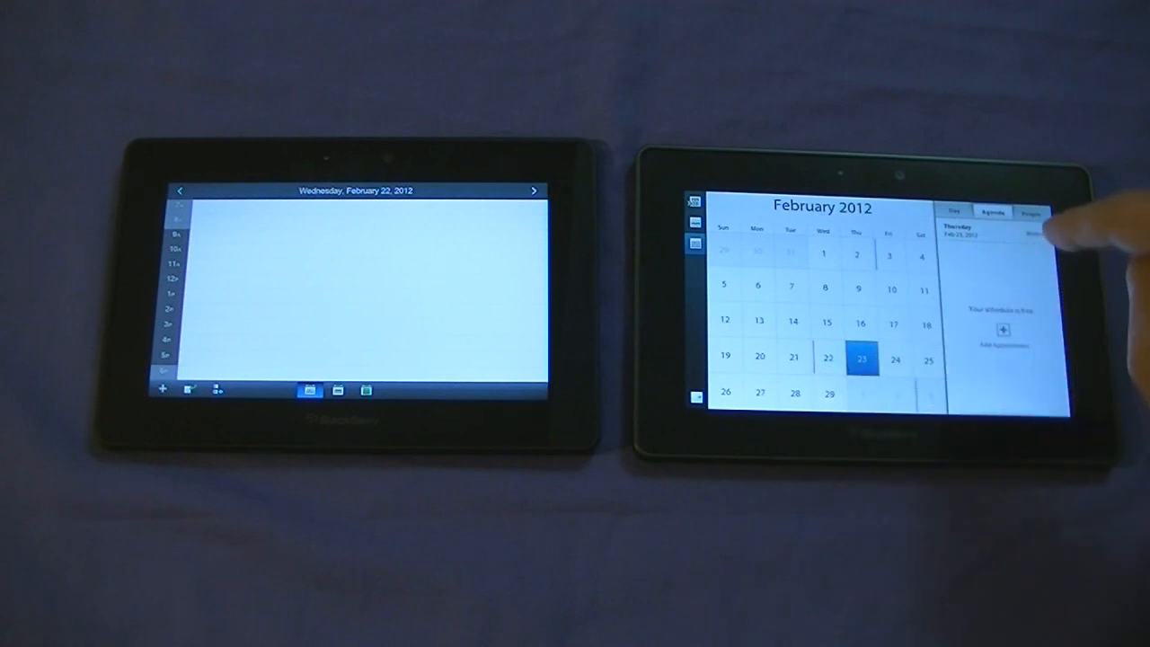
- Switch the right tablet's agenda from Thursday, February 23 to Wednesday, February 22, 2012
{"action": "left_click", "coordinate": [827, 357]}
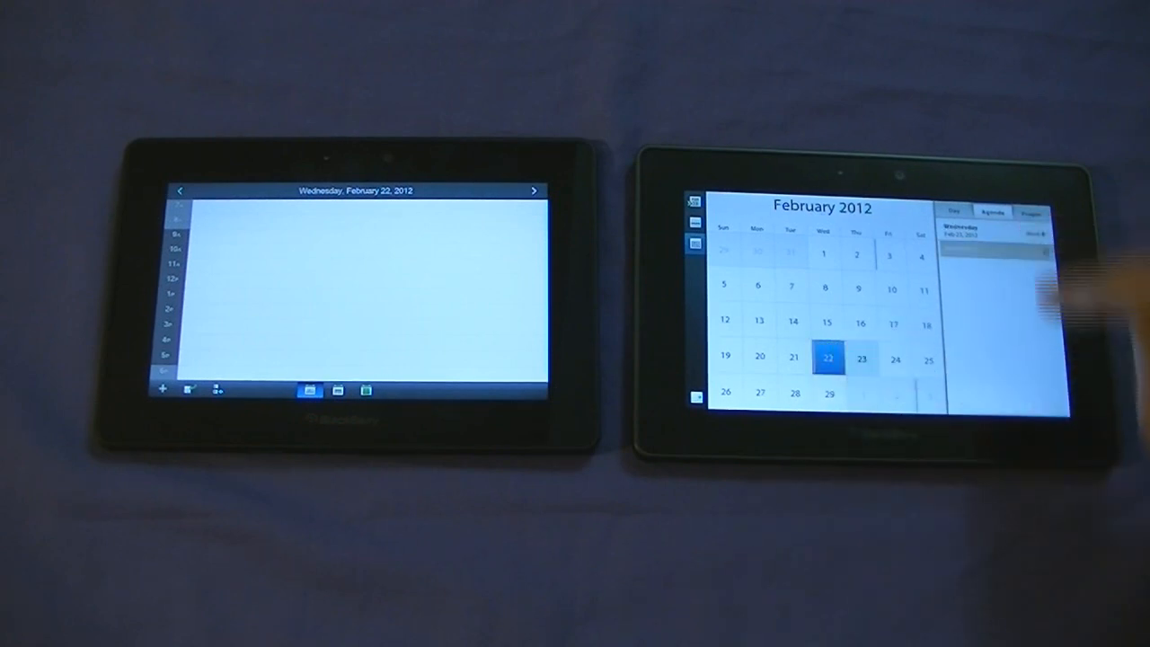